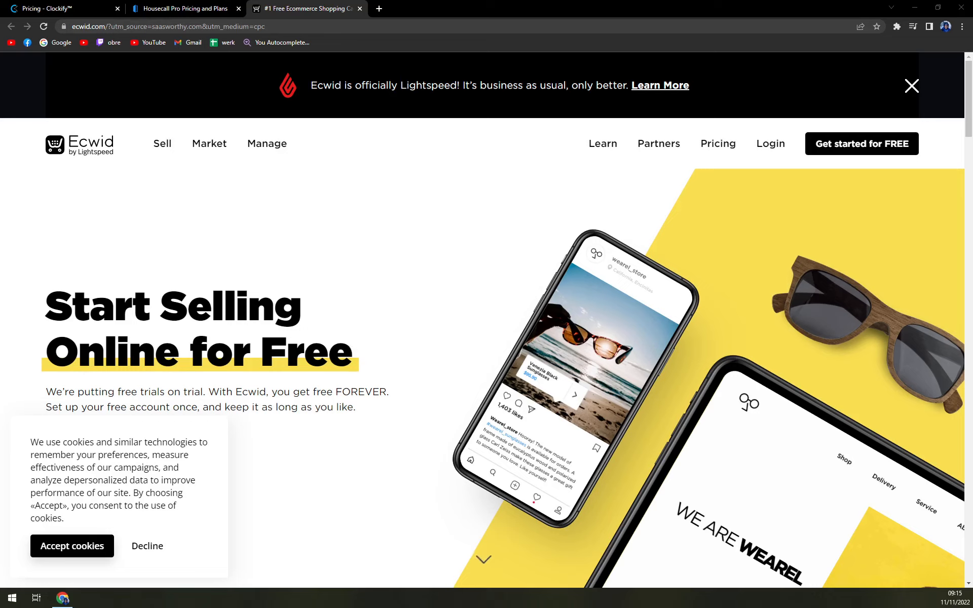
mouse_move(912, 87)
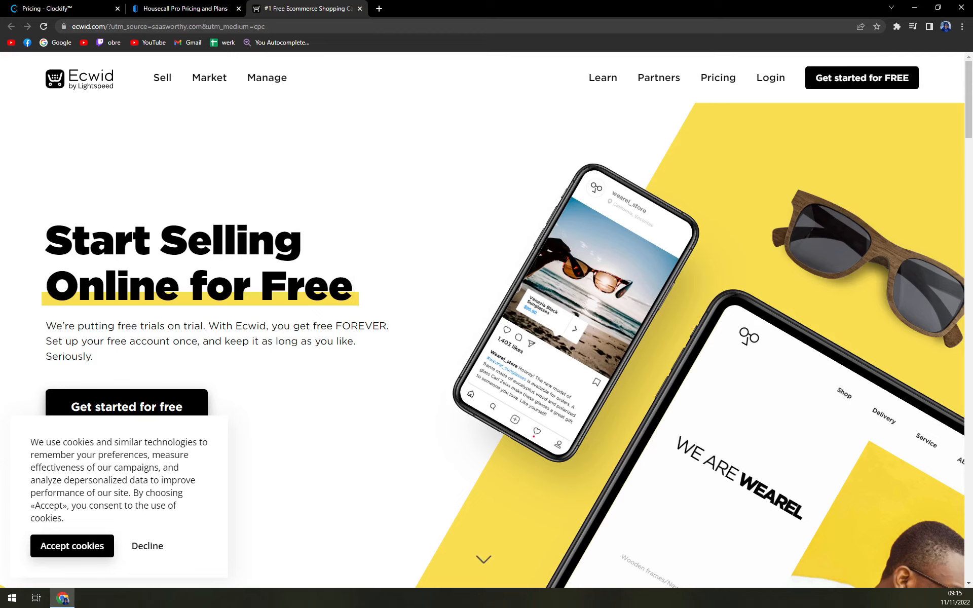
Step: Scroll the Ecwid homepage down to the 'Your free online store is just a few clicks away' section
scroll("down", 3)
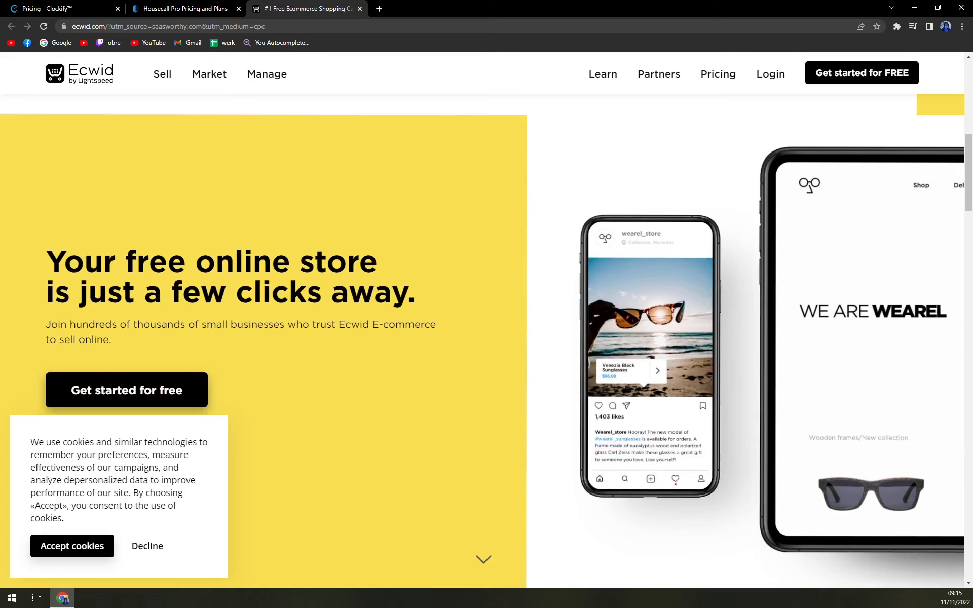
Step: Scroll down the homepage toward the Sell anywhere section
scroll("down", 3)
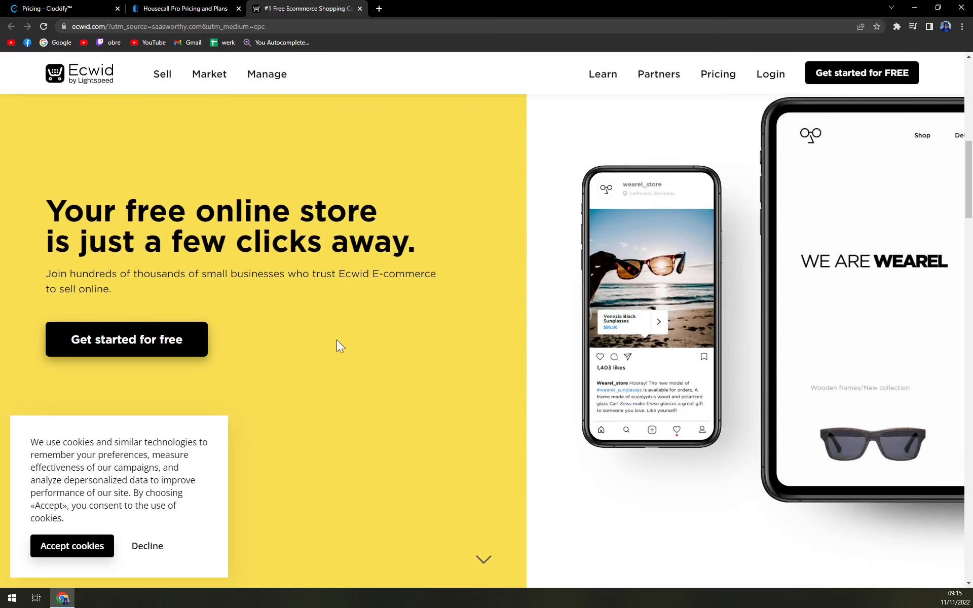
scroll("down", 3)
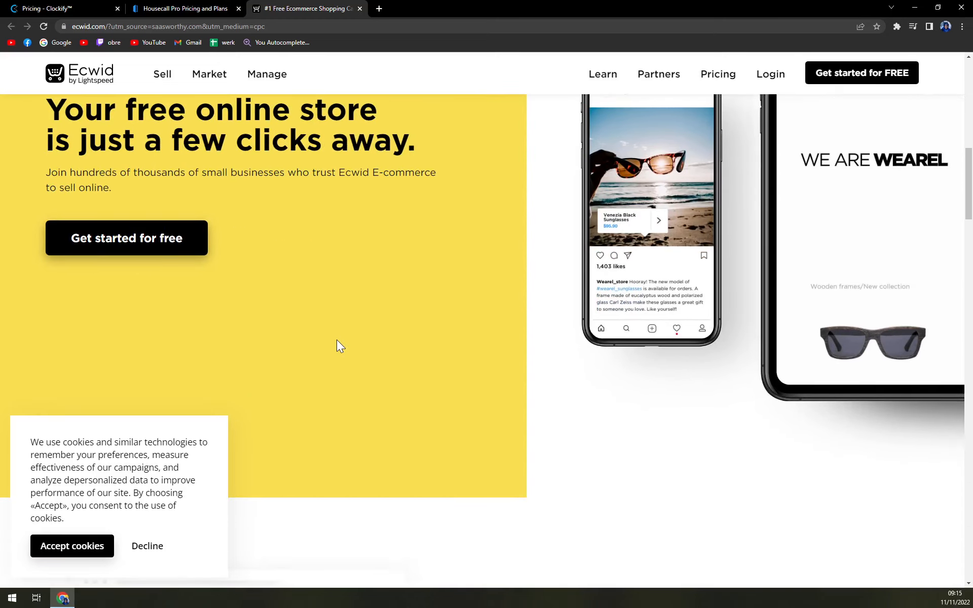
scroll("down", 3)
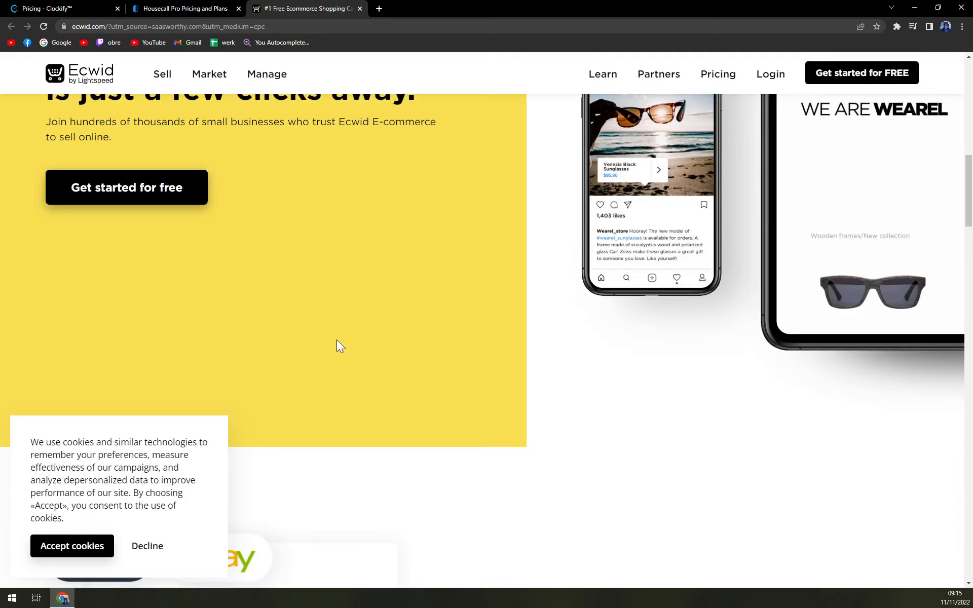
scroll("down", 3)
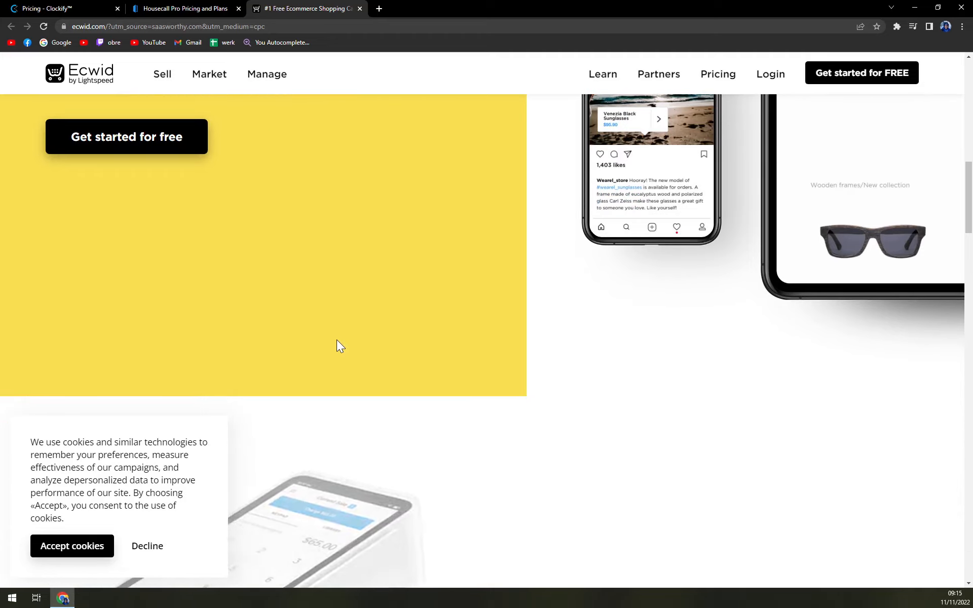
scroll("down", 3)
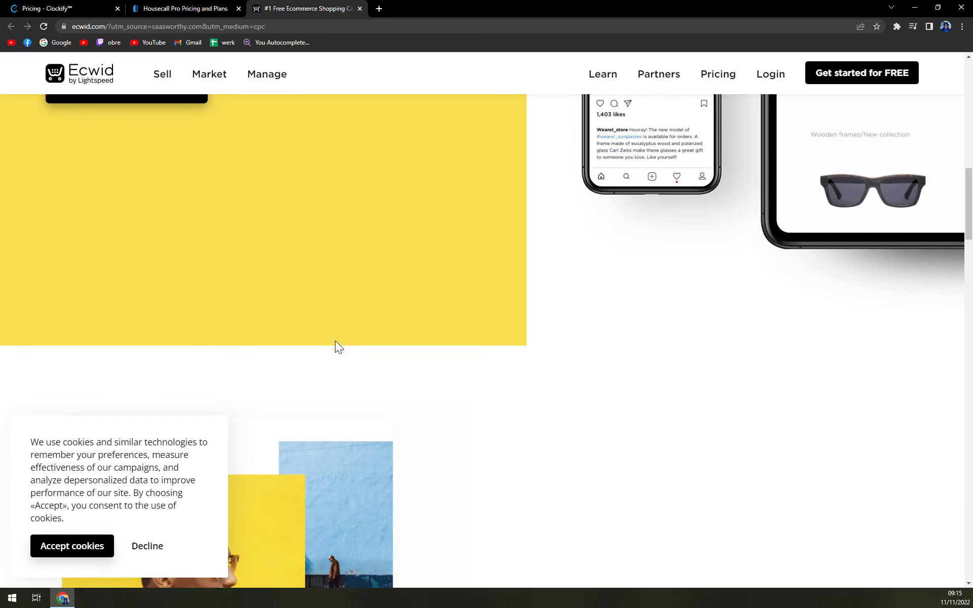
Step: Browse through the Sell anywhere cards for Facebook, Instagram and Amazon
scroll("down", 3)
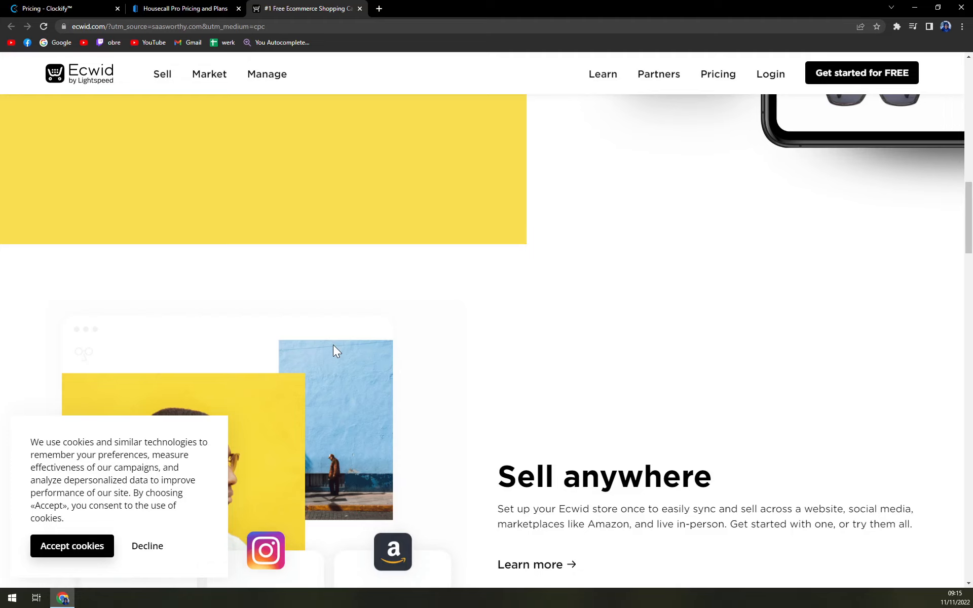
scroll("down", 3)
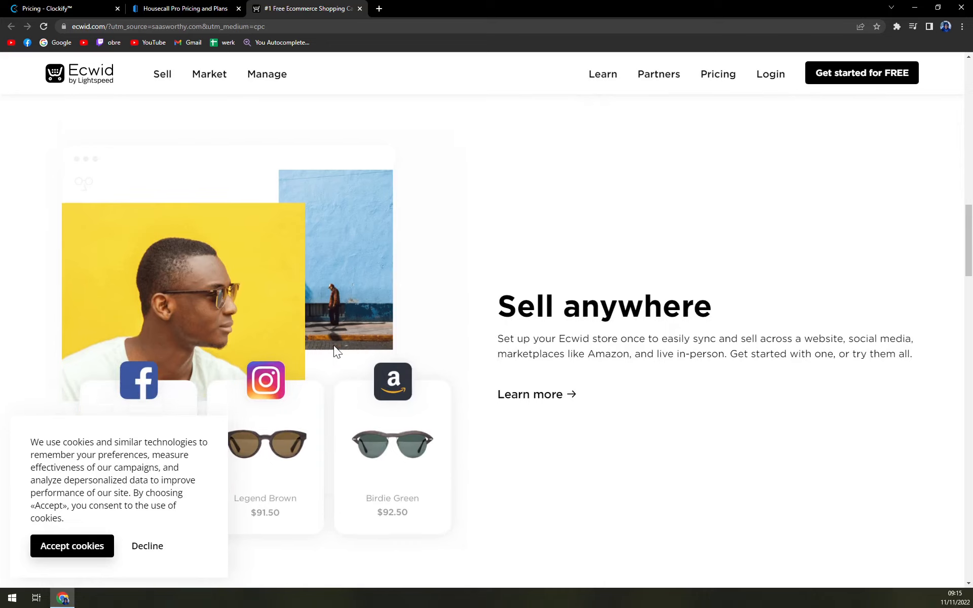
scroll("down", 3)
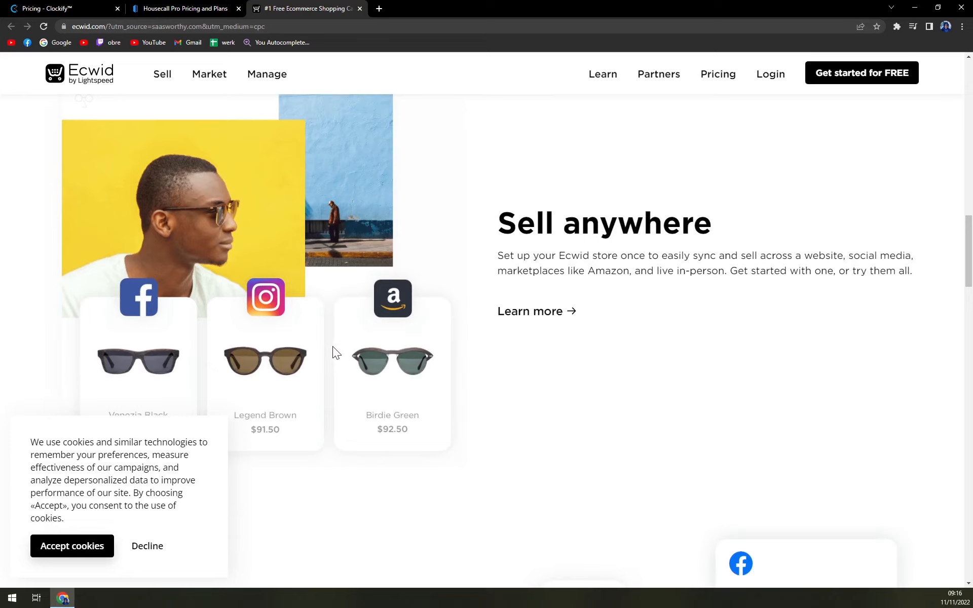
mouse_move(335, 354)
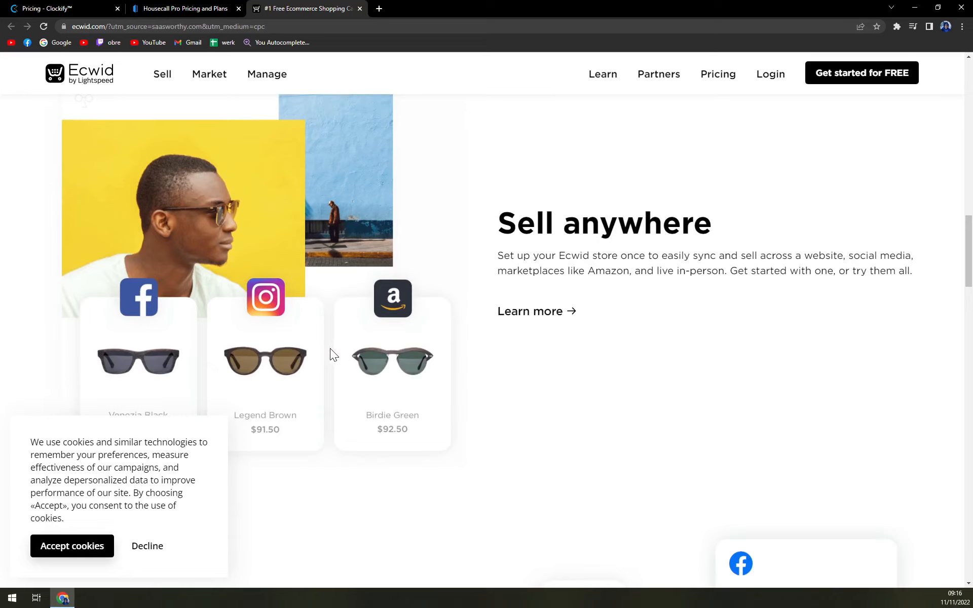
scroll("down", 3)
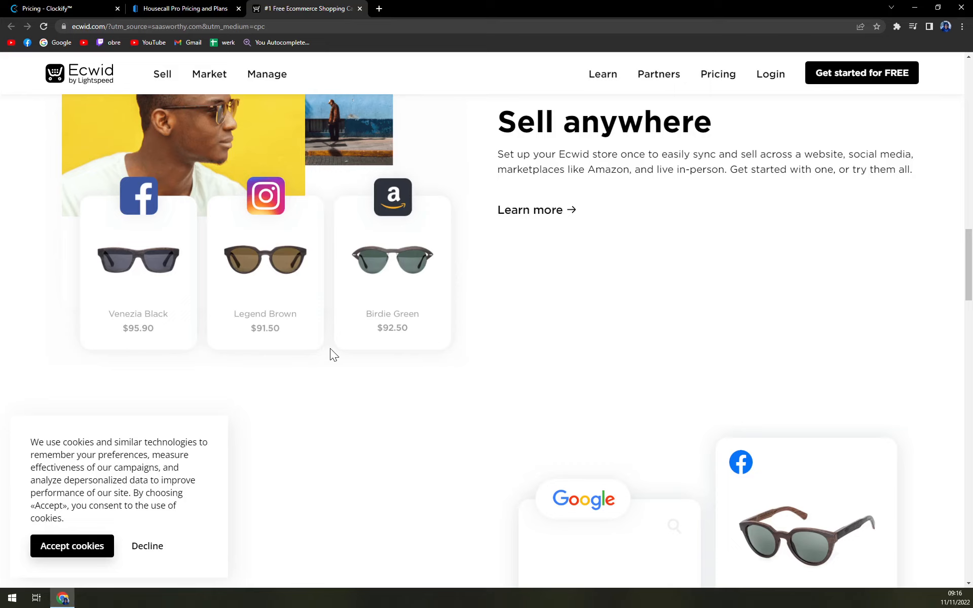
scroll("down", 3)
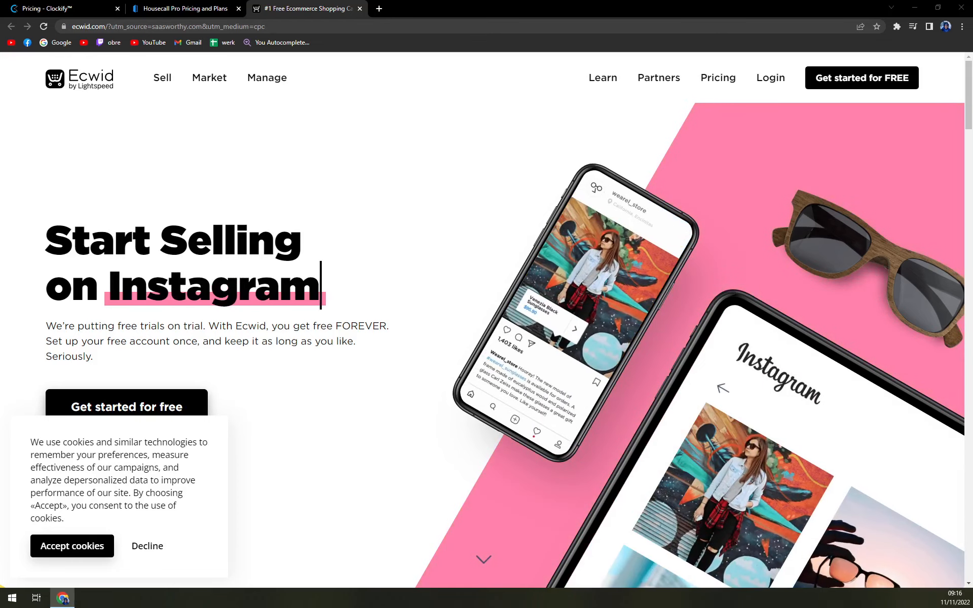
mouse_move(27, 252)
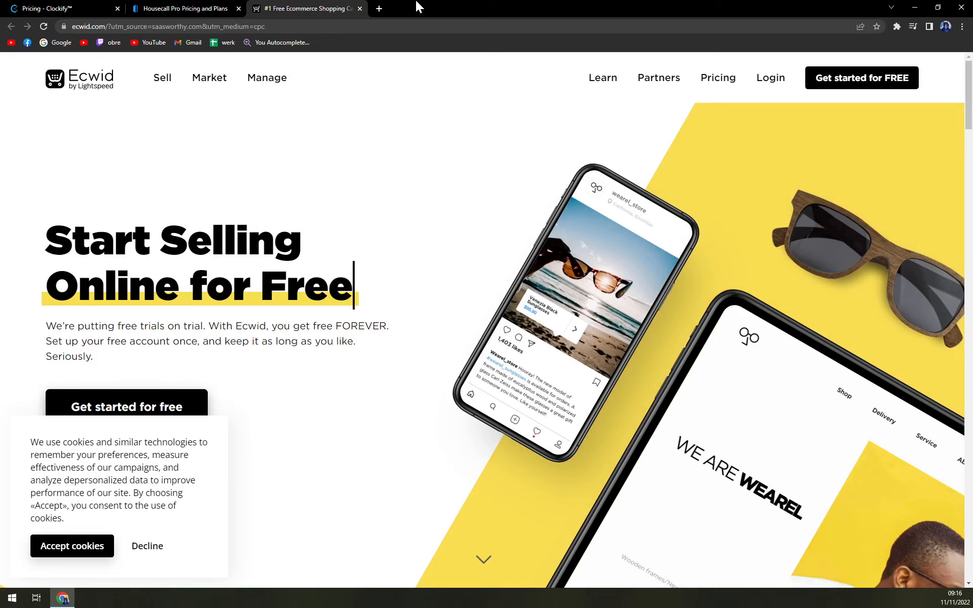
mouse_move(429, 7)
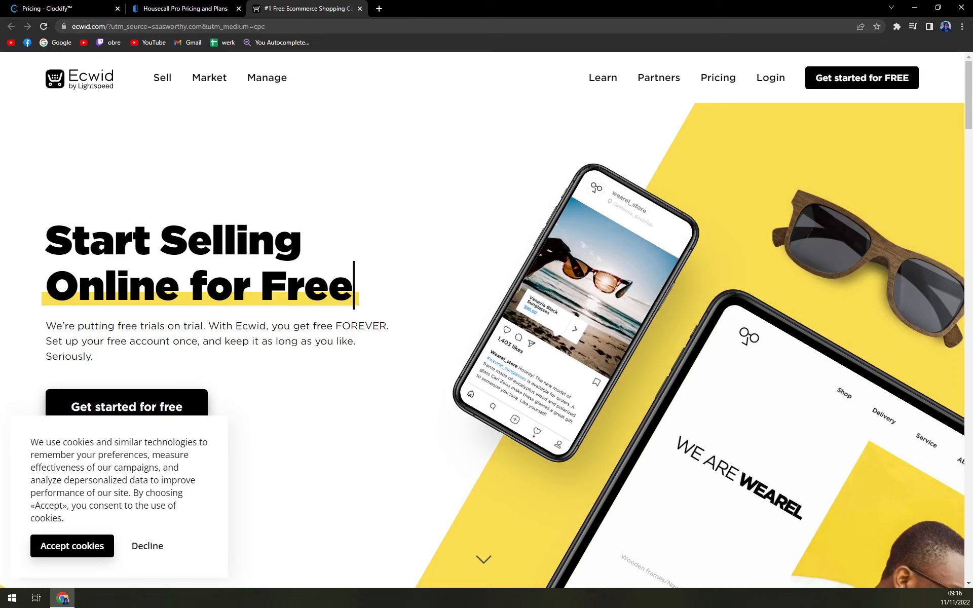
mouse_move(557, 141)
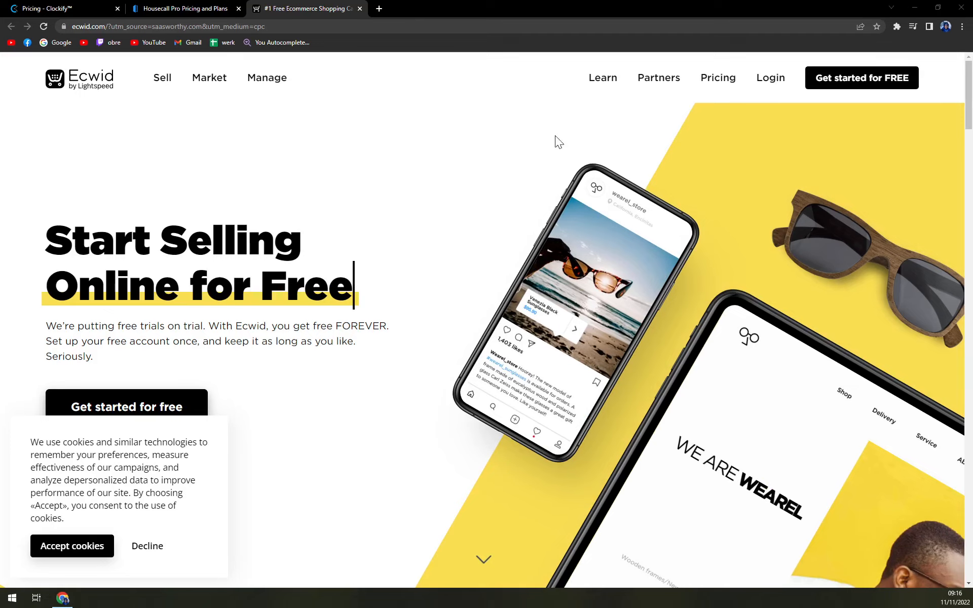
Step: Dismiss the cookie consent notice covering the pricing page
left_click(717, 78)
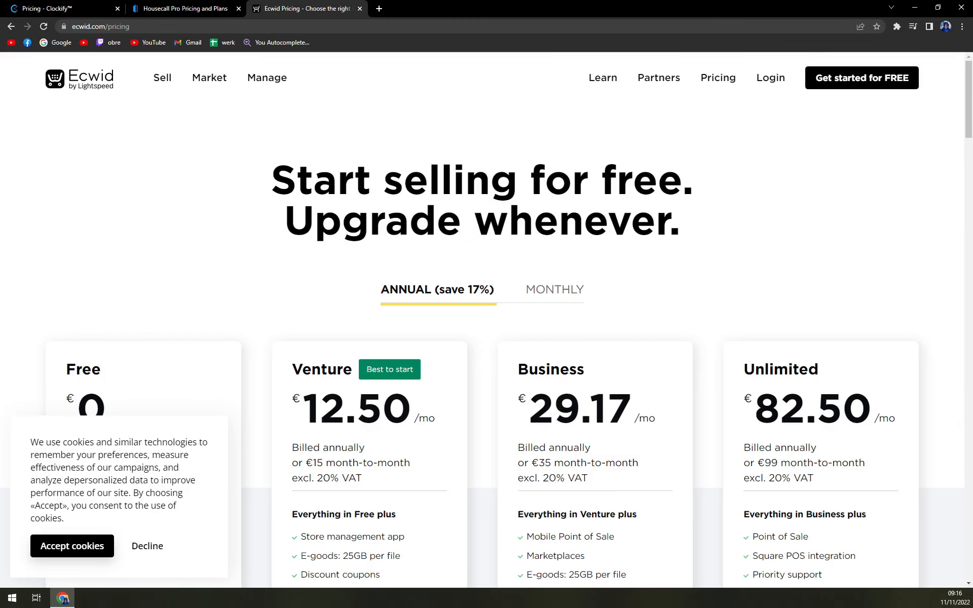
left_click(72, 547)
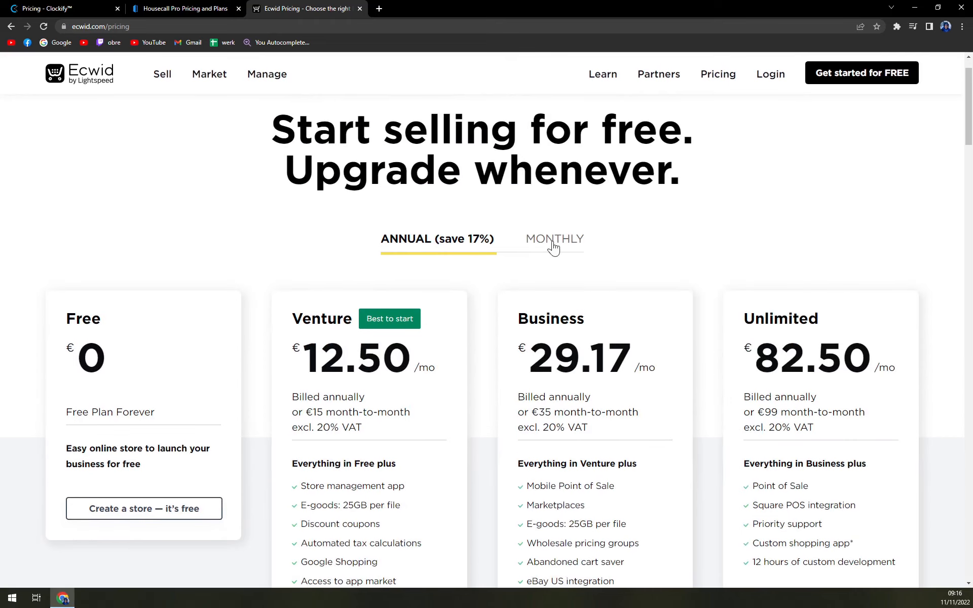
left_click(554, 239)
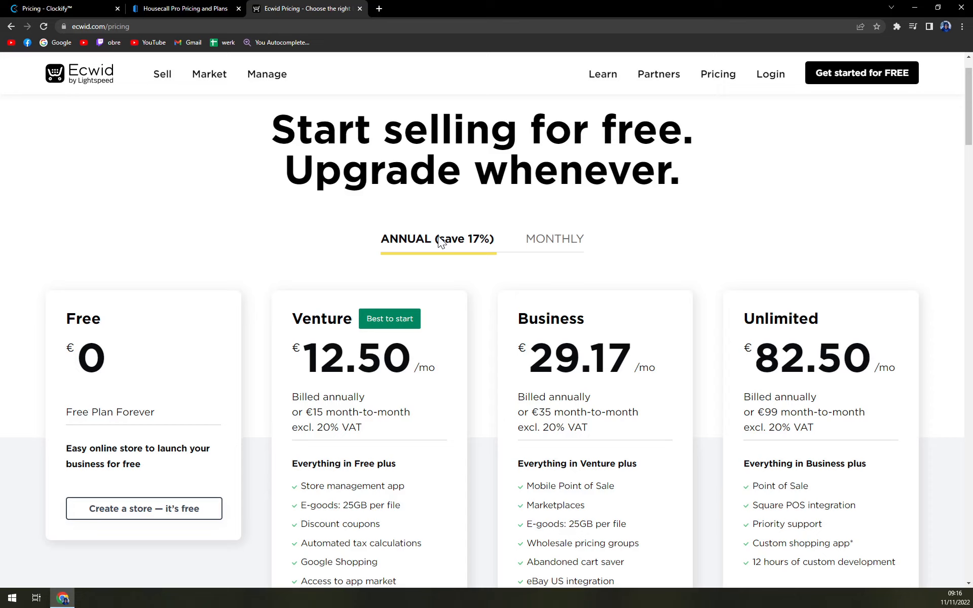
mouse_move(244, 238)
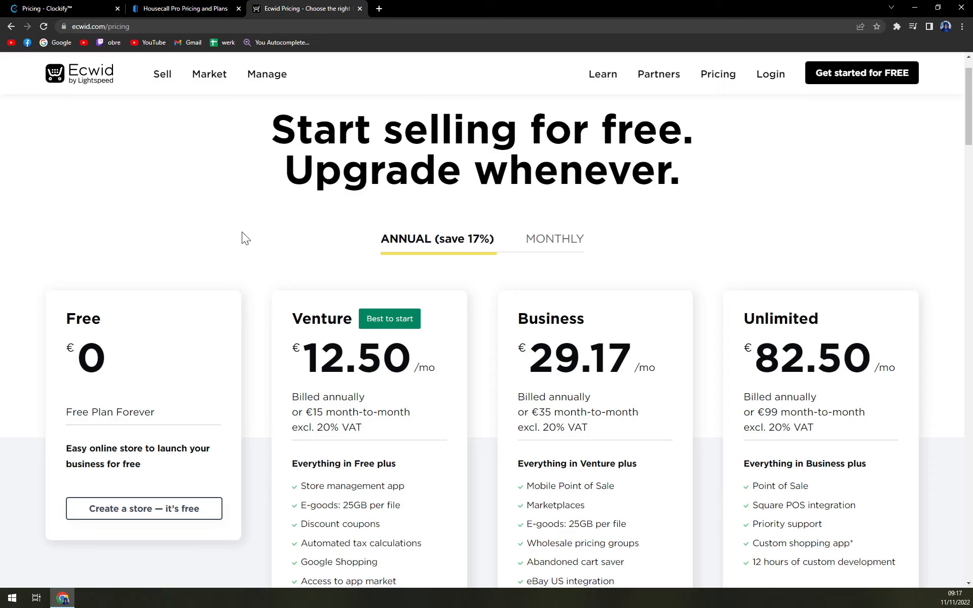
Step: Scroll down to the annual plan feature lists for Venture and Business
scroll("down", 3)
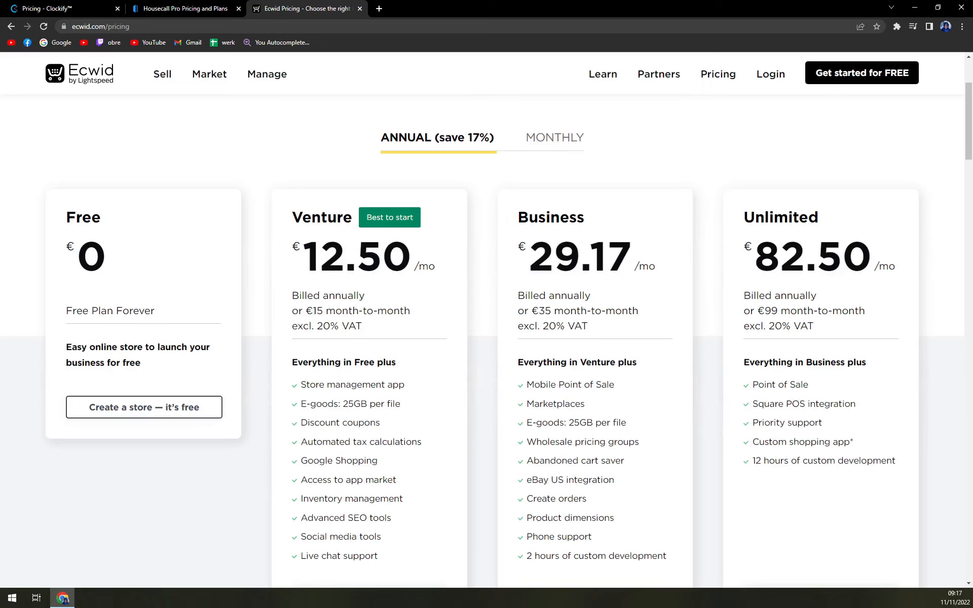
mouse_move(155, 368)
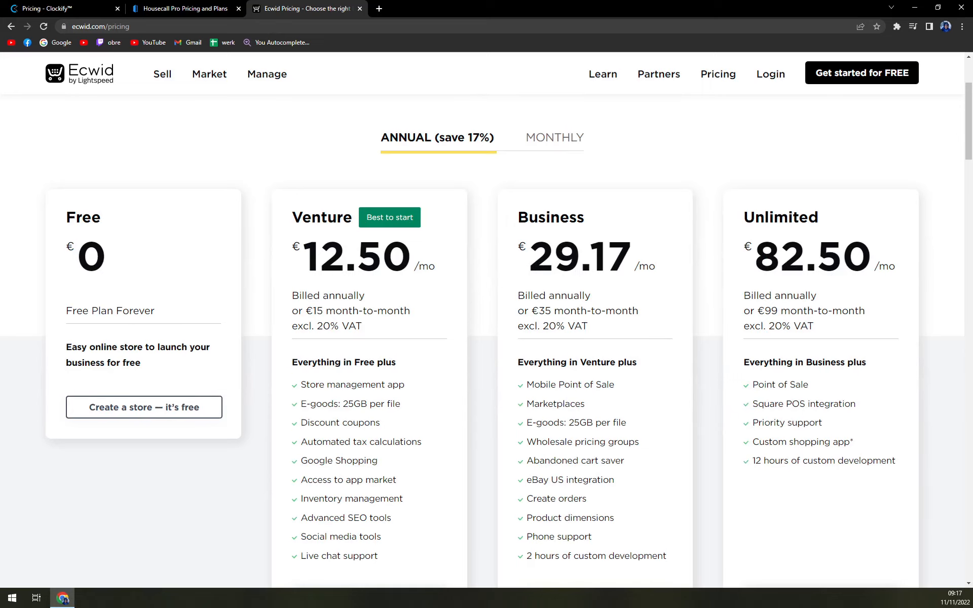
scroll("down", 3)
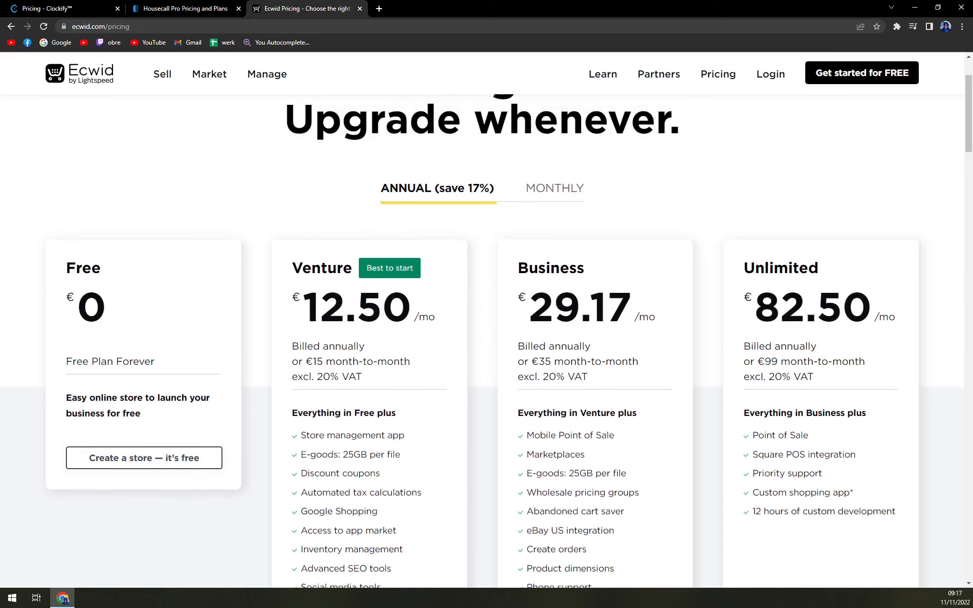
mouse_move(296, 191)
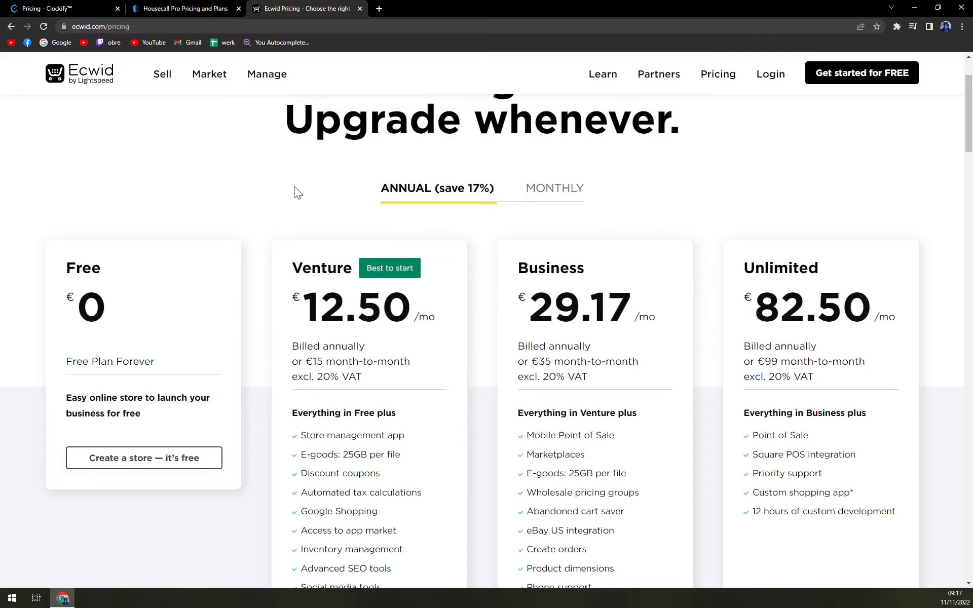
scroll("down", 3)
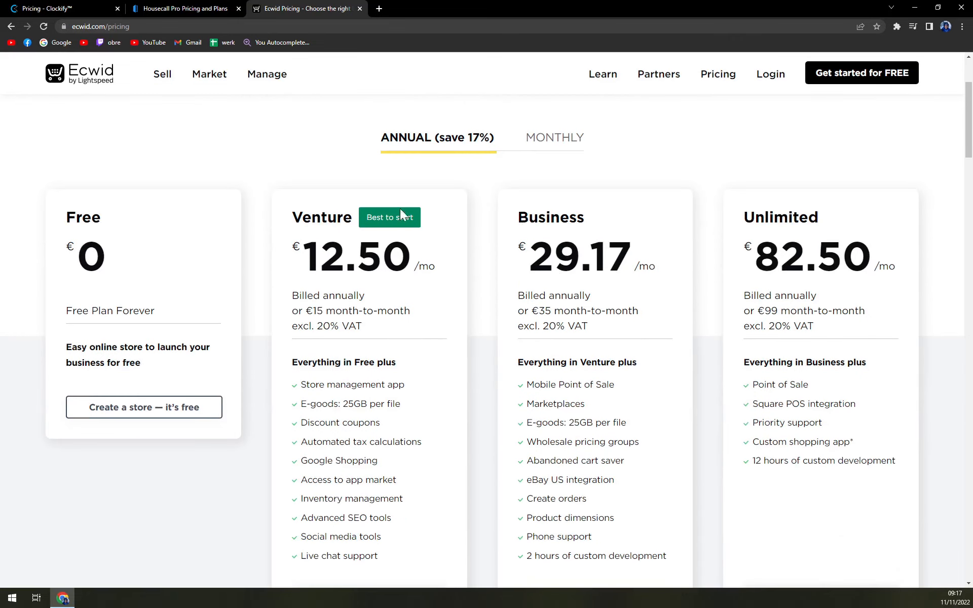
Step: Switch to monthly billing: Venture €15, Business €35, Unlimited €99
left_click(555, 137)
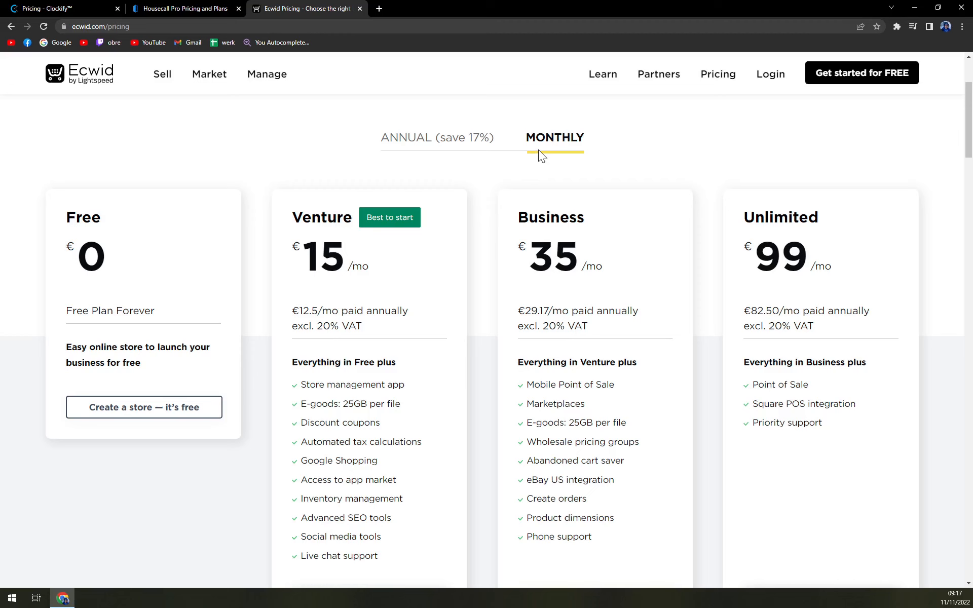
scroll("down", 3)
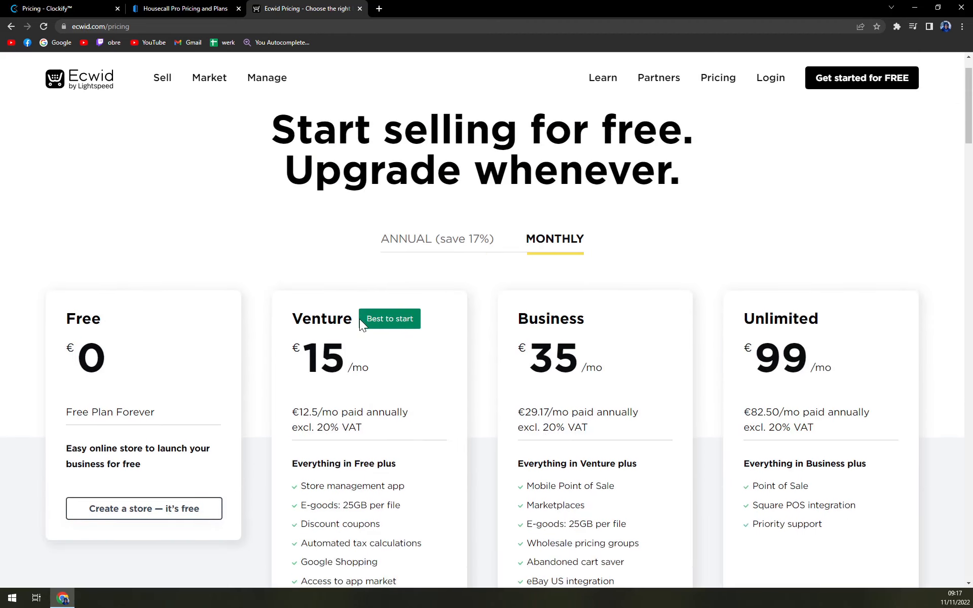
Step: Select 'eBay US integration' in the Business plan's feature list
scroll("down", 3)
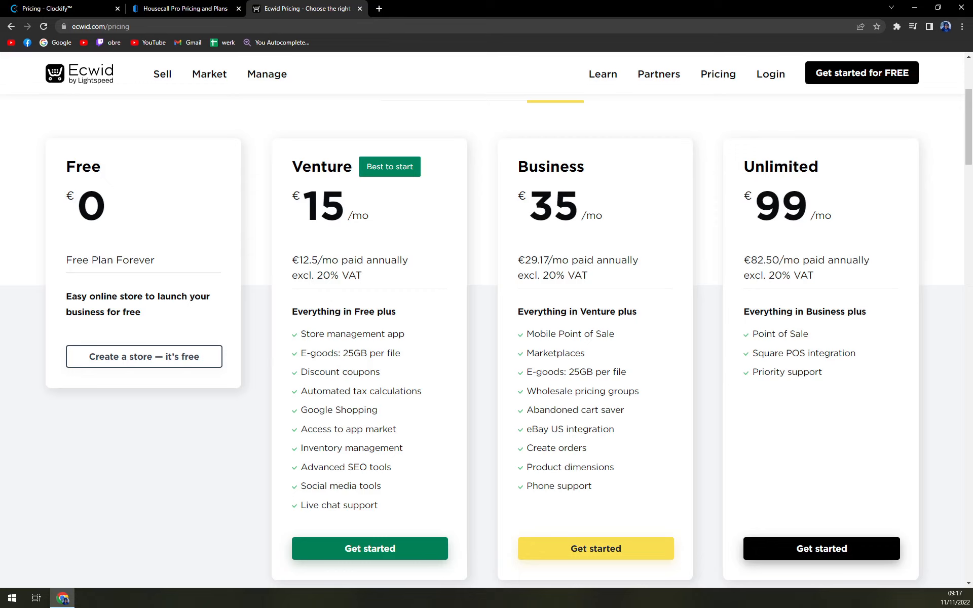
mouse_move(399, 517)
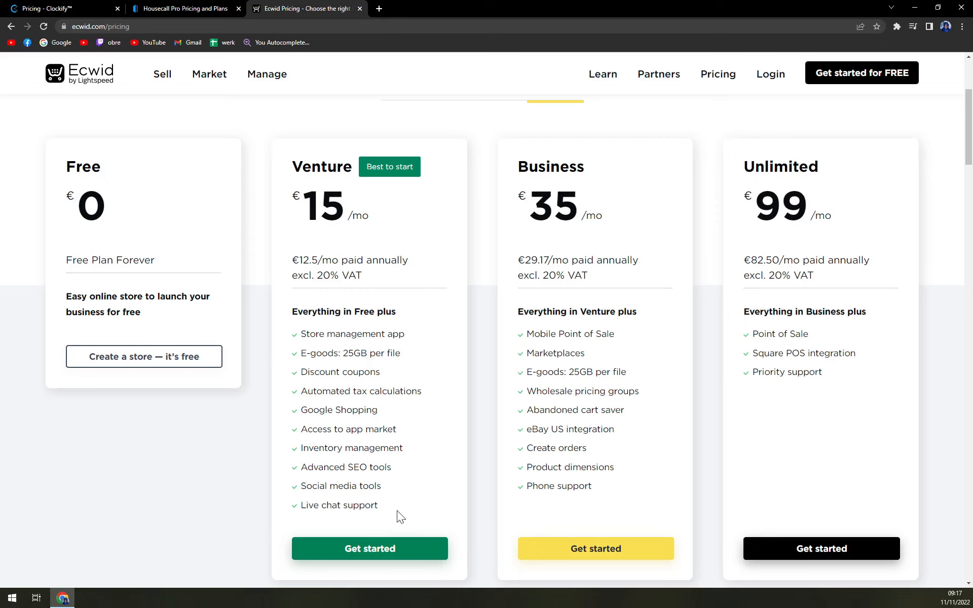
mouse_move(407, 500)
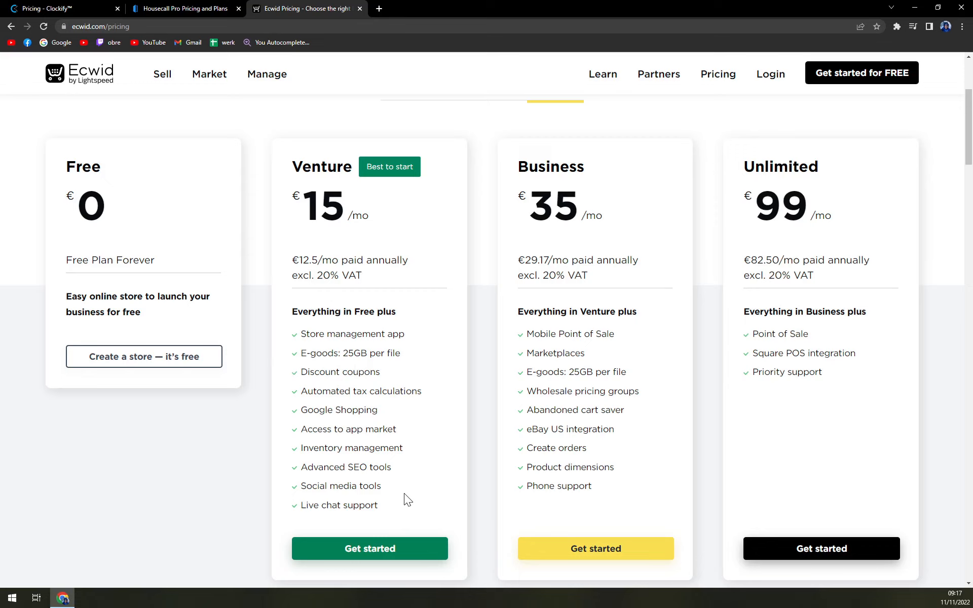
mouse_move(448, 485)
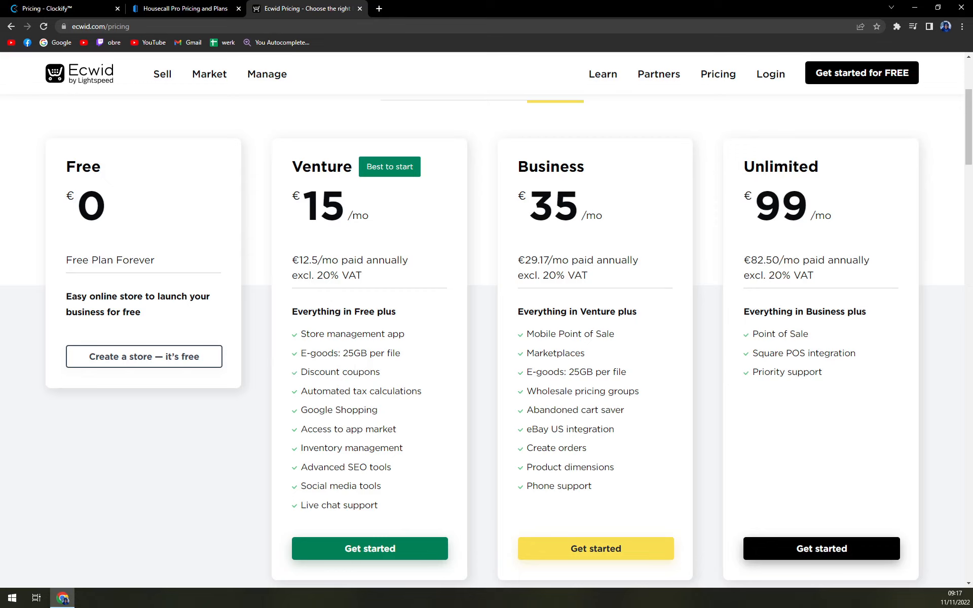
double_click(567, 429)
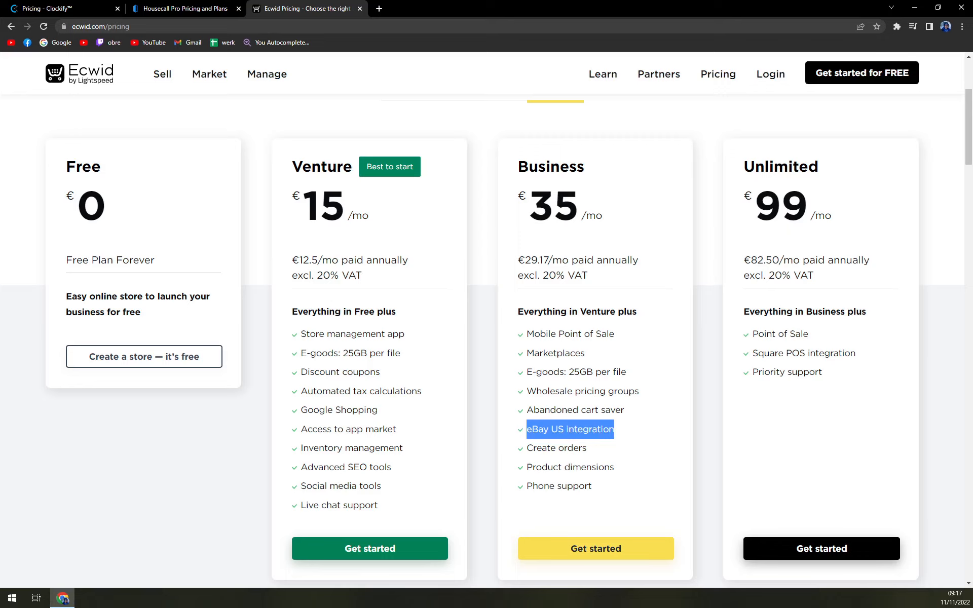
mouse_move(265, 329)
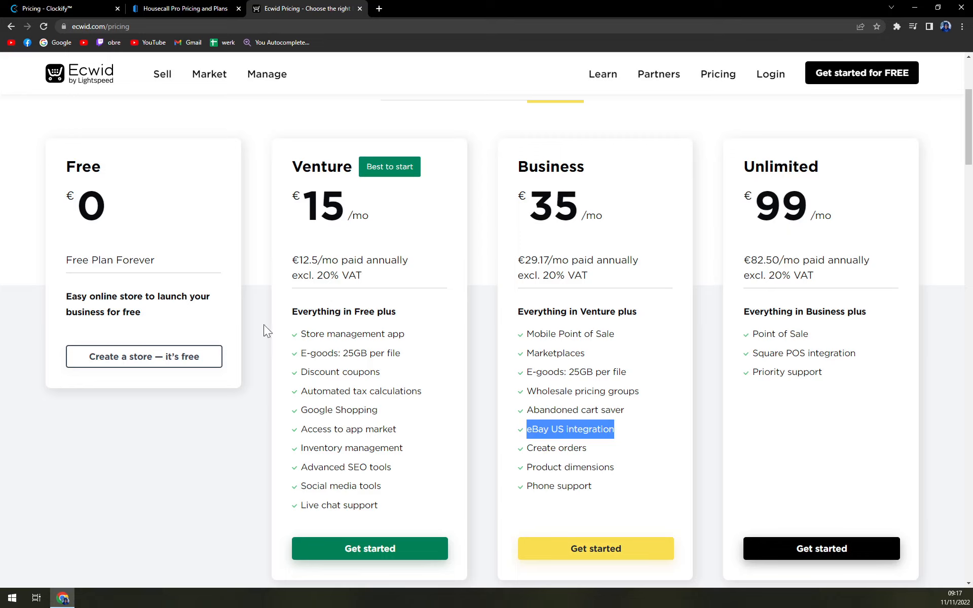